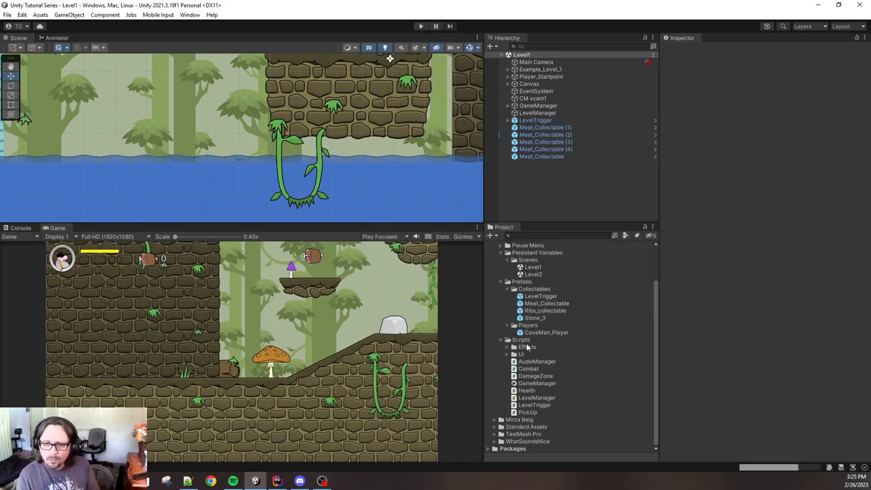
- Create a C# script named GameData in the Scripts folder and open it in Rider
click(521, 341)
text(GameData)
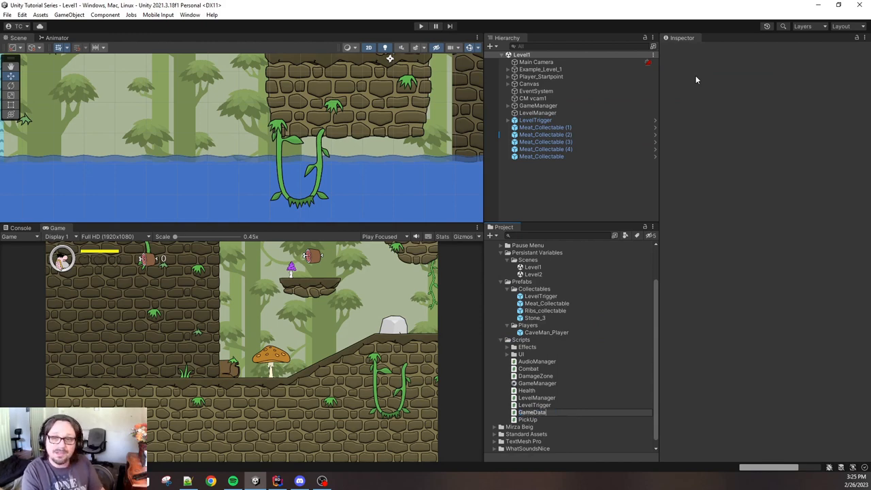
click(530, 384)
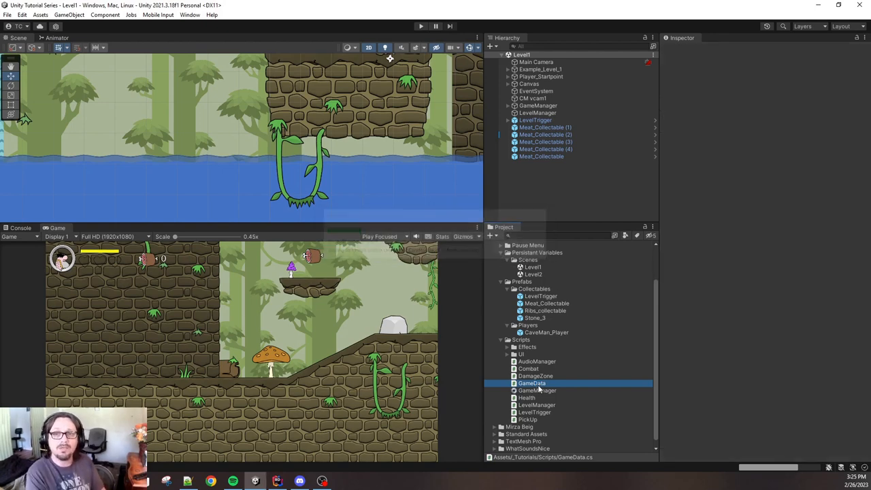
click(532, 384)
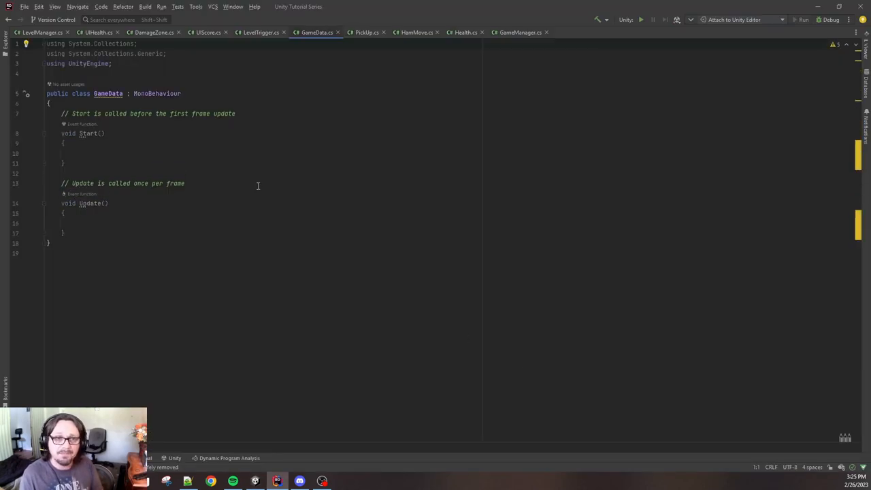
- Delete the template usings, MonoBehaviour base and Start/Update, making GameData a public static class
drag(46, 93, 65, 233)
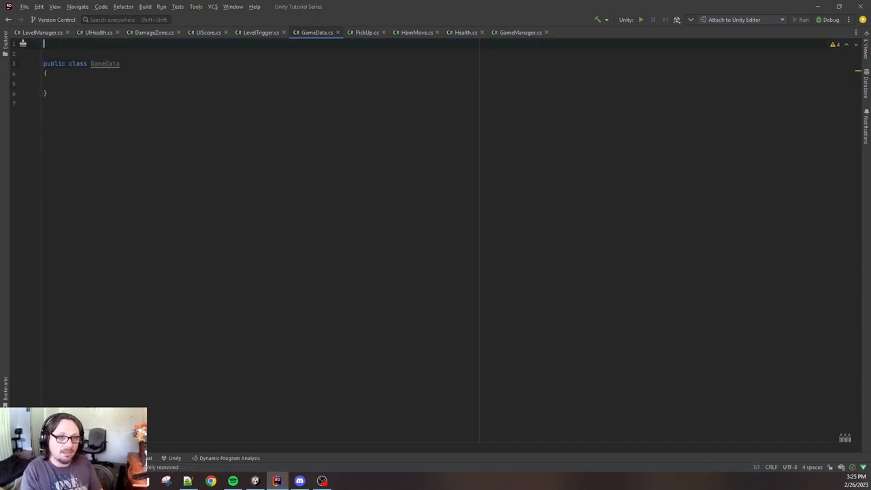
key(Backspace)
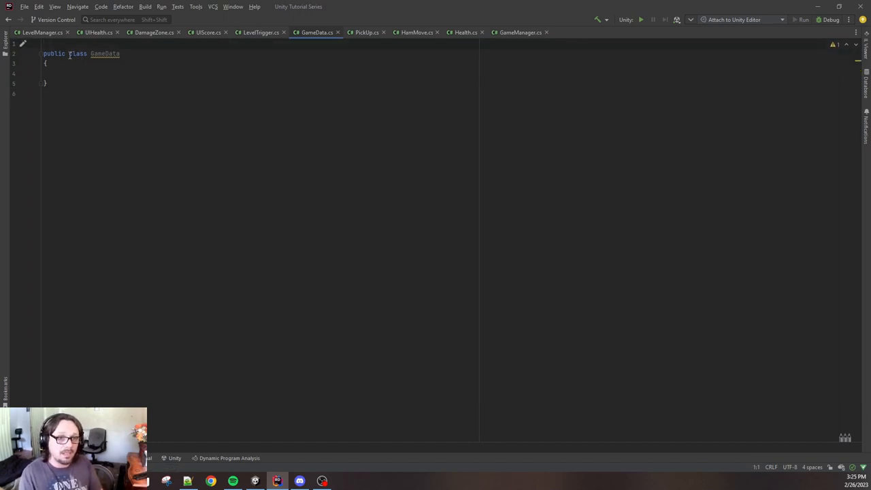
text(static)
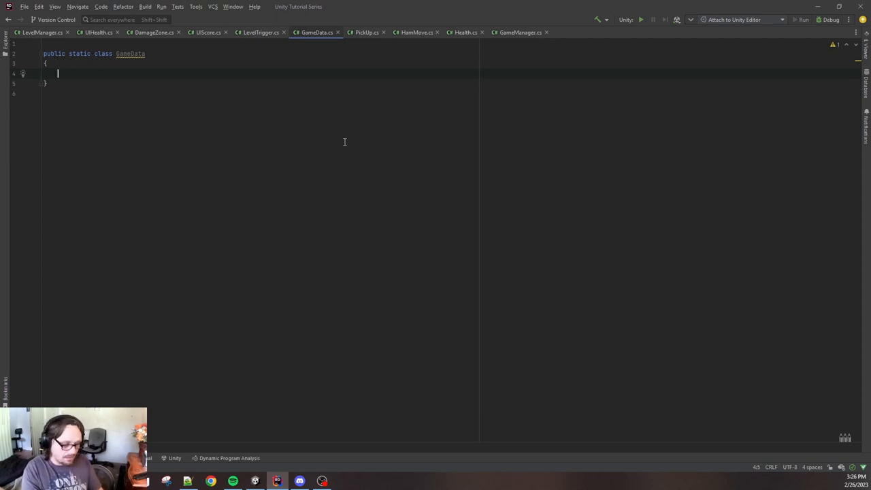
- Declare public static int score { get; set; } in GameData, then switch to UIHealth
text(public)
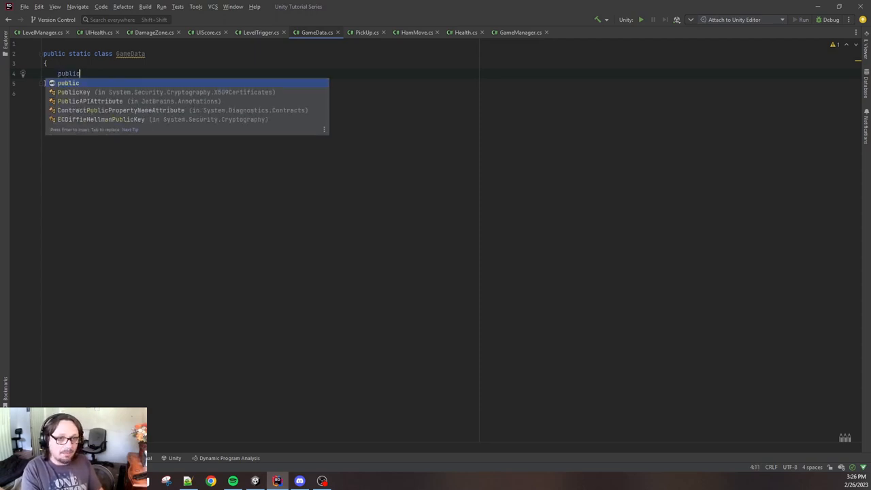
text(static)
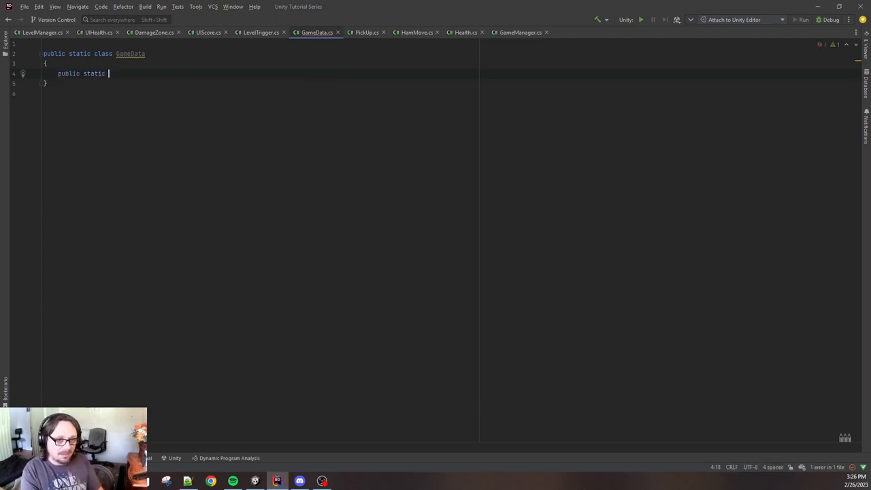
text(int)
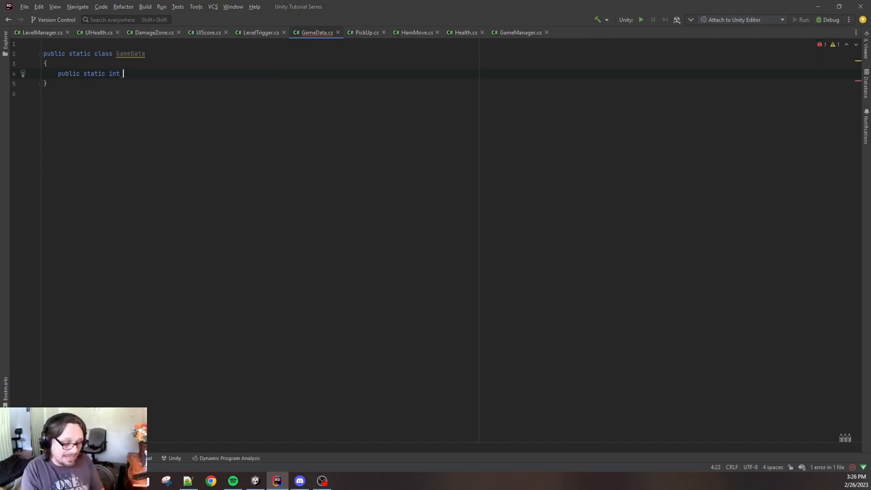
text(_sc)
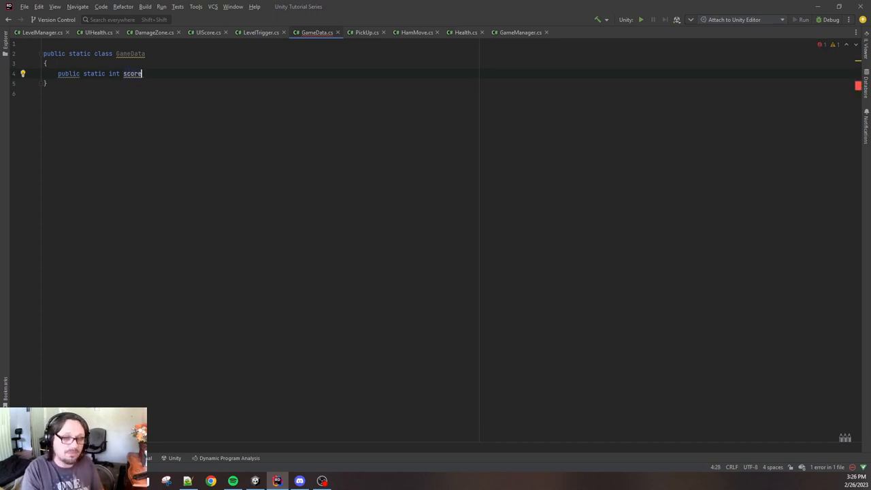
text(; set; })
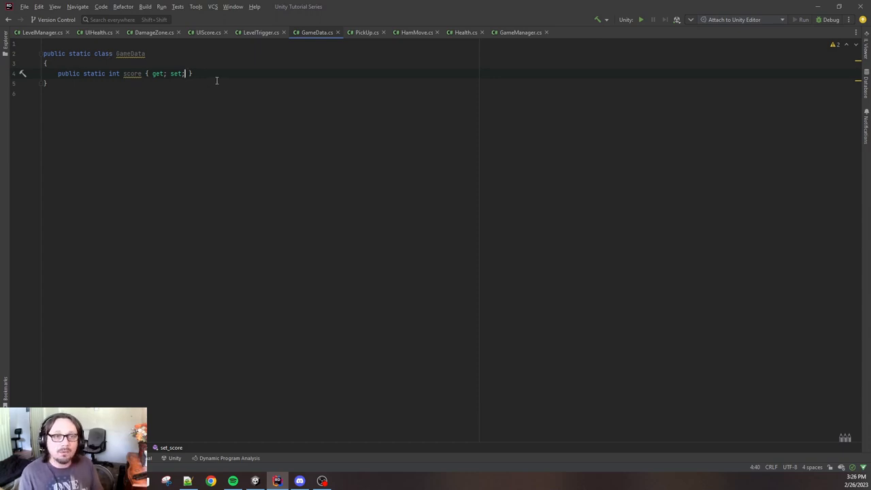
click(95, 32)
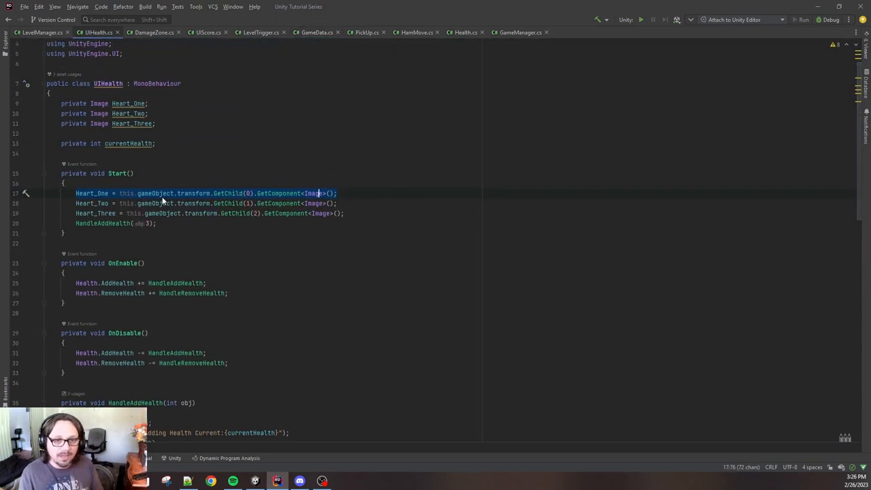
scroll(down, 3)
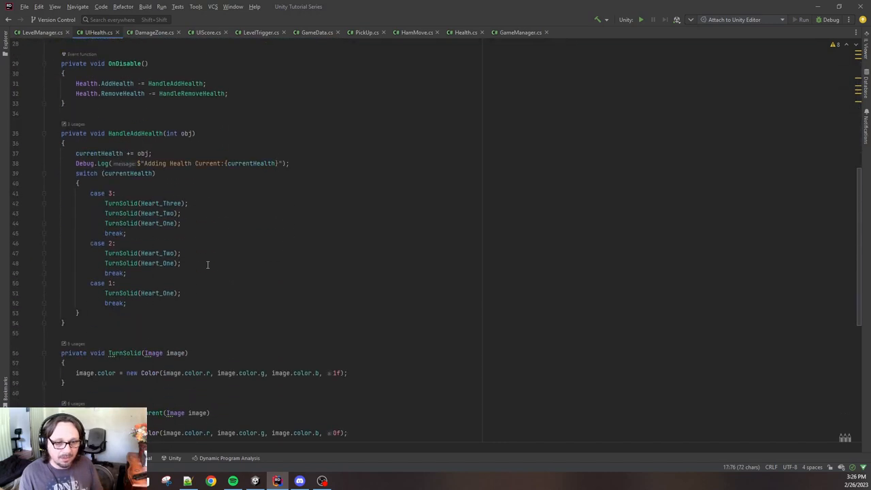
scroll(down, 3)
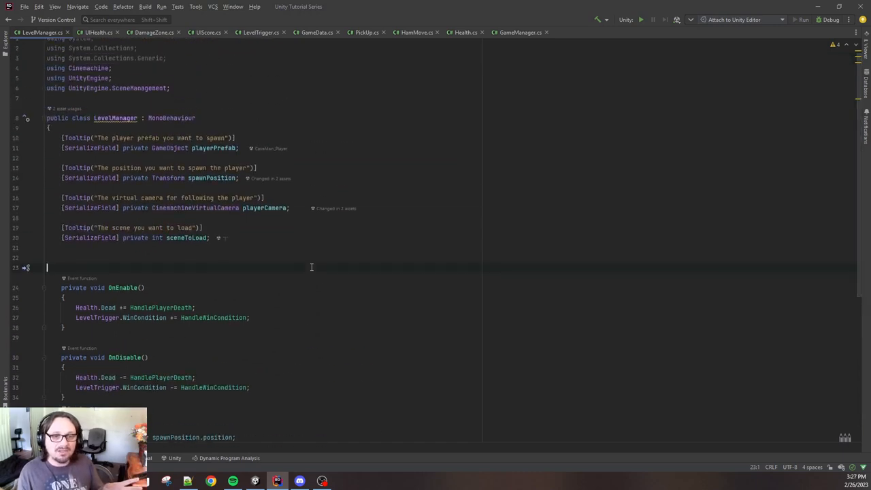
click(153, 32)
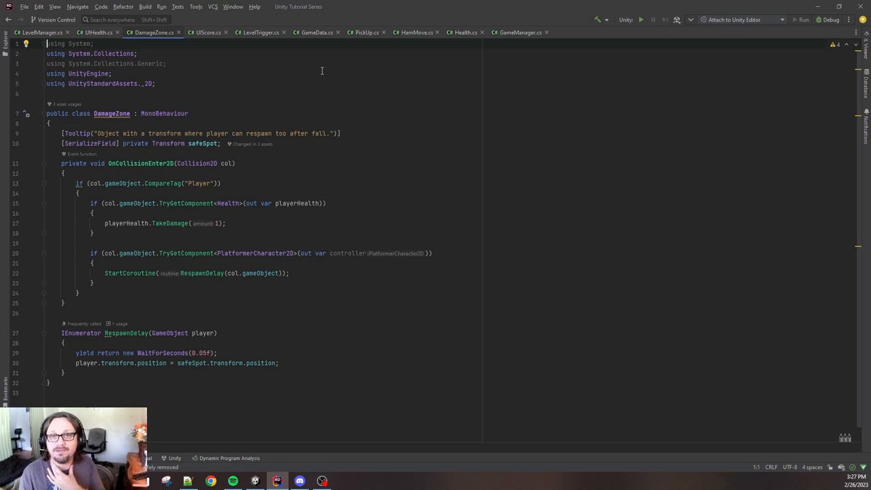
click(366, 33)
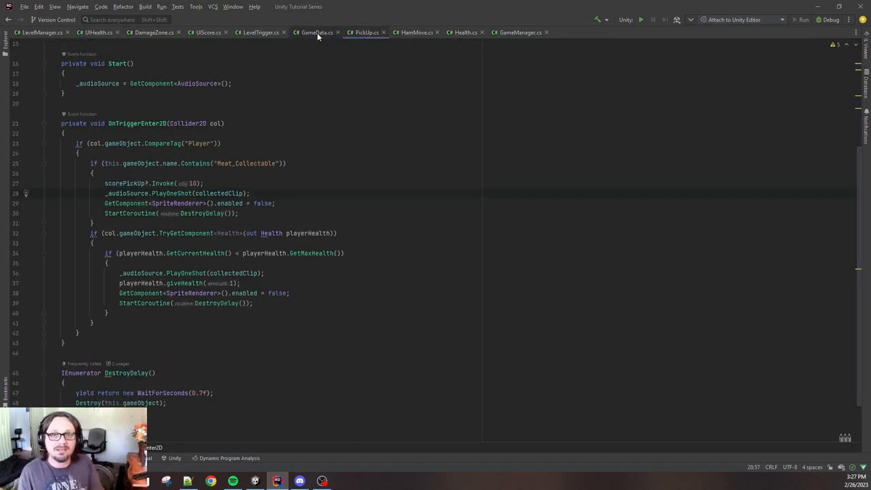
click(315, 33)
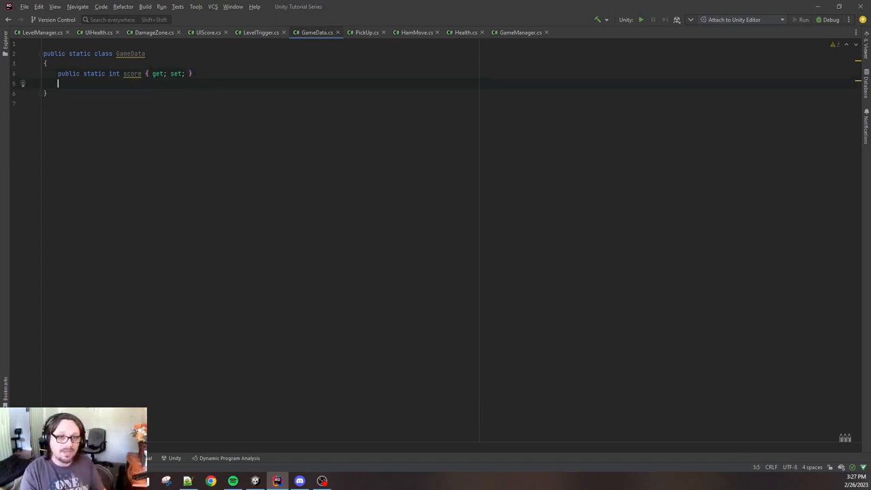
- Declare public static string playerName { get; set; } in GameData, then switch to UIScore
text(public)
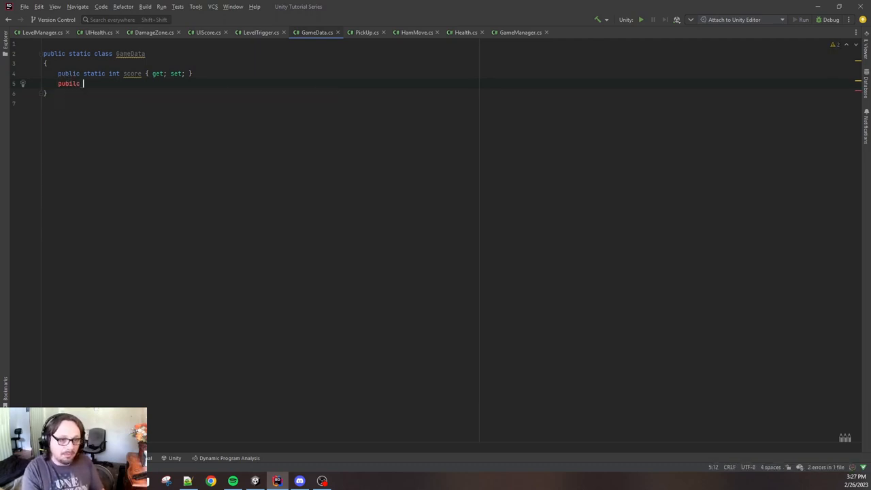
text(st)
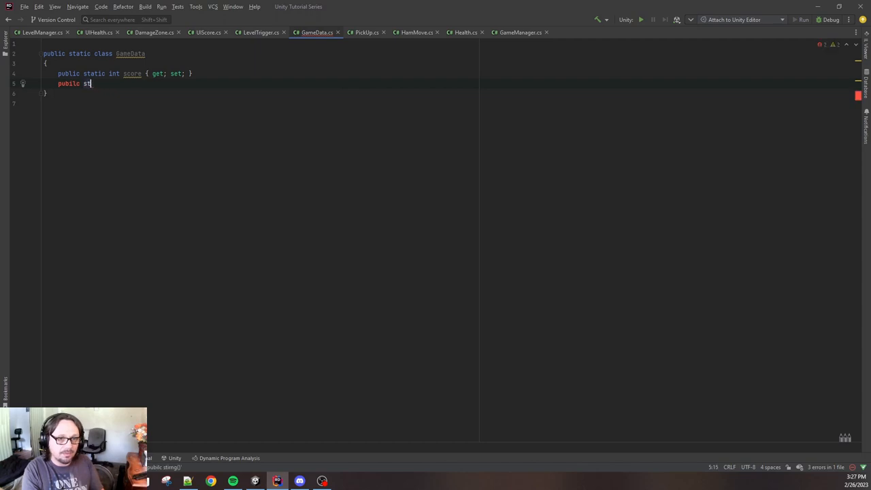
text(ri)
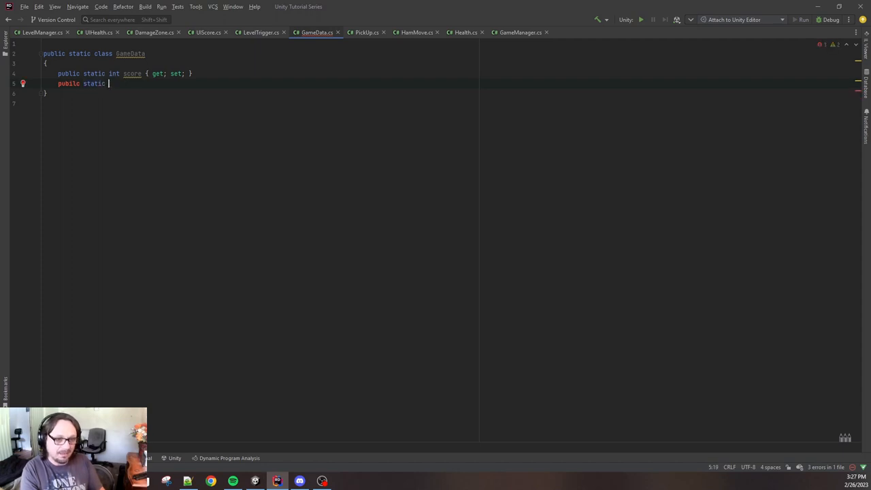
text(string)
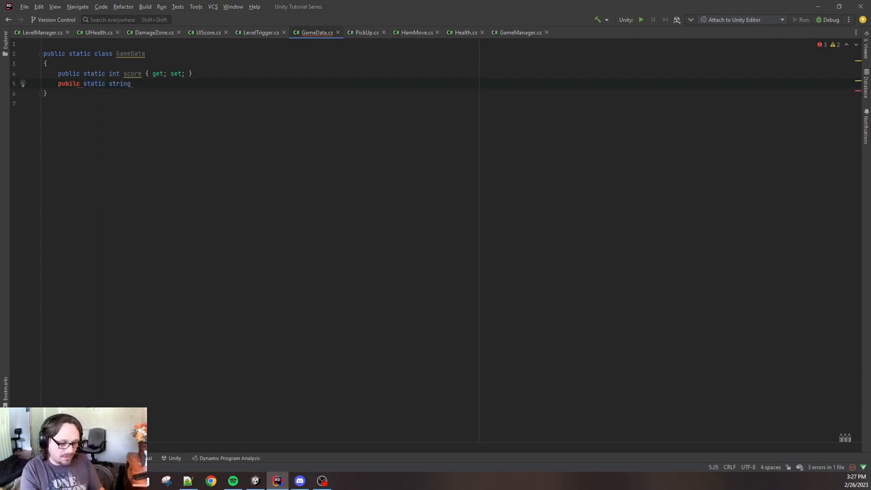
text(playerName)
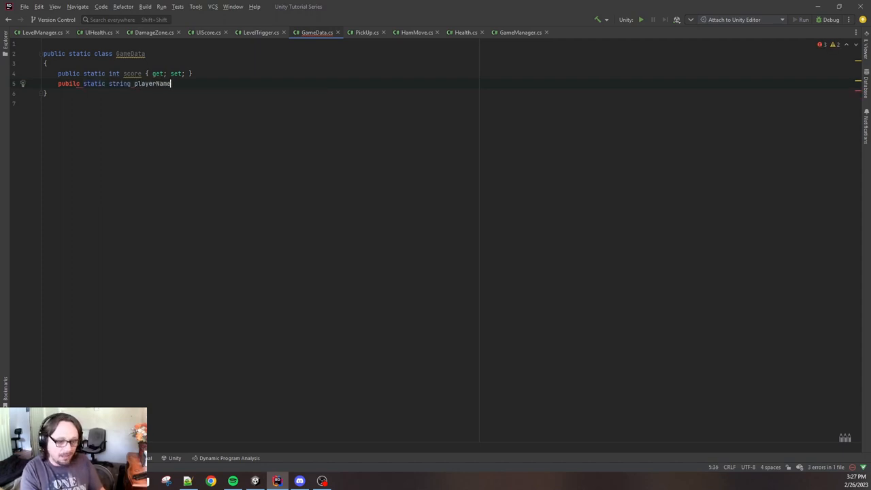
text({get)
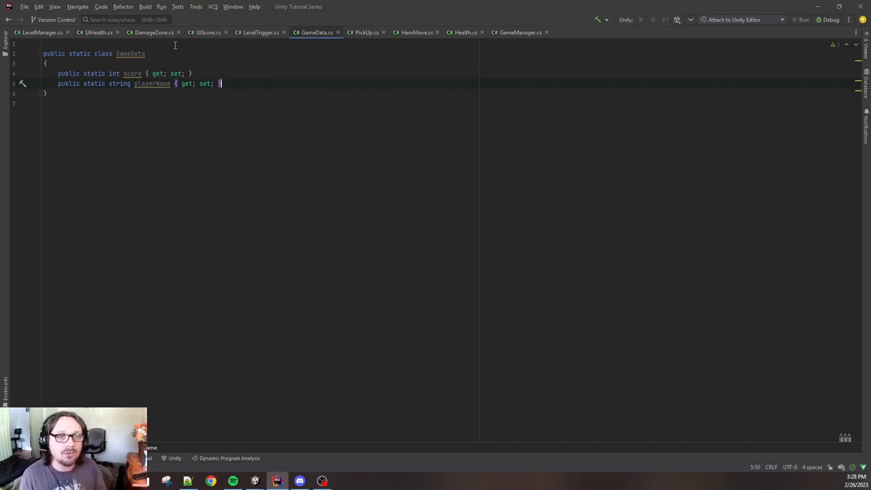
click(207, 33)
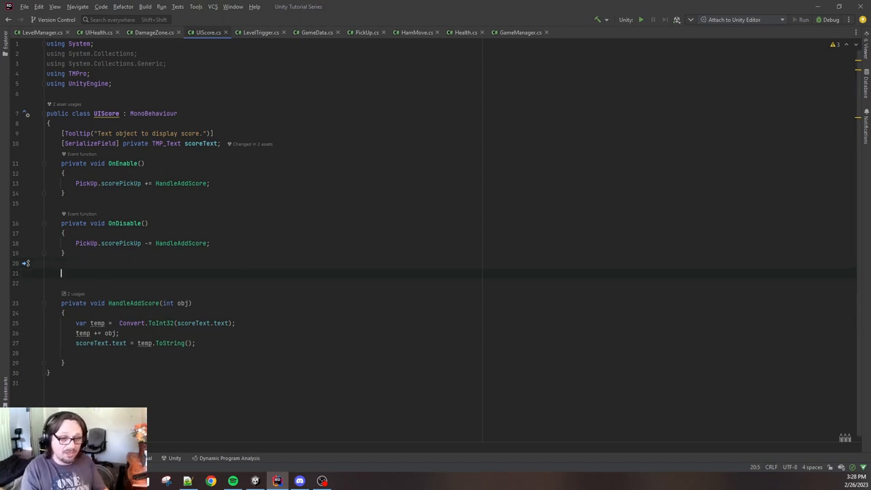
- Generate a private Start() method stub in UIScore via code completion
text(strat)
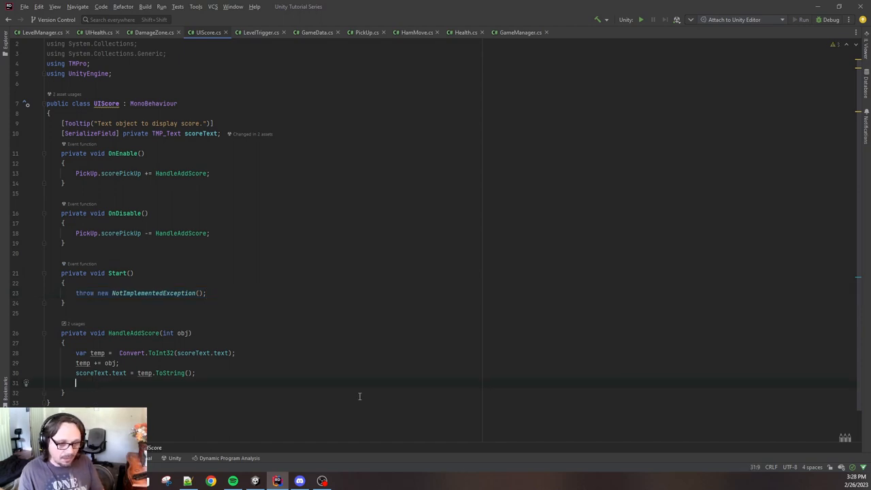
mouse_move(590, 430)
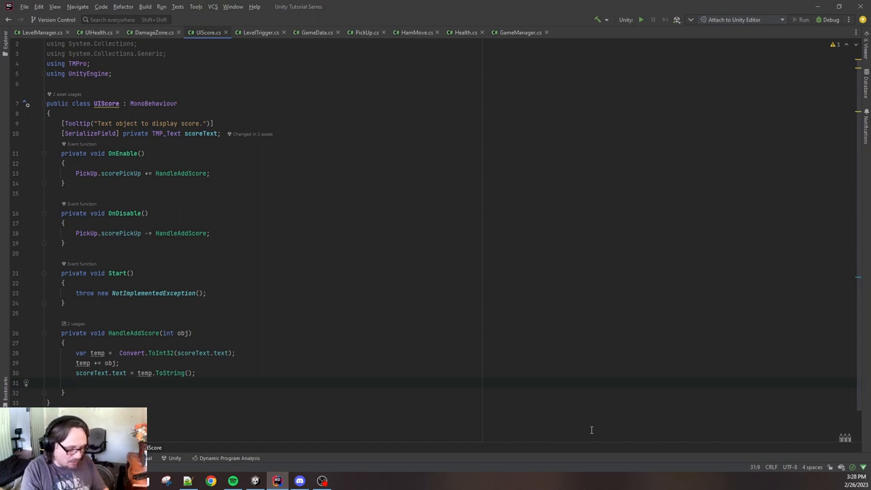
- Add GameData.score += obj; inside HandleAddScore
text(game)
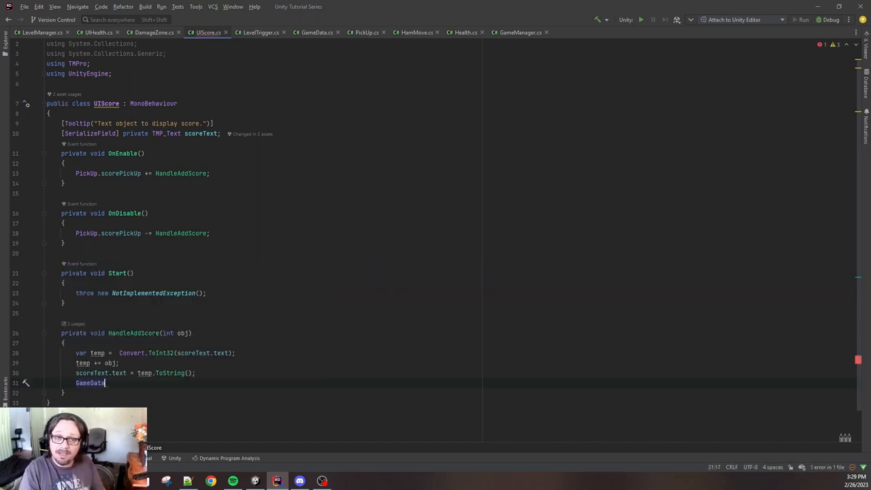
text(.)
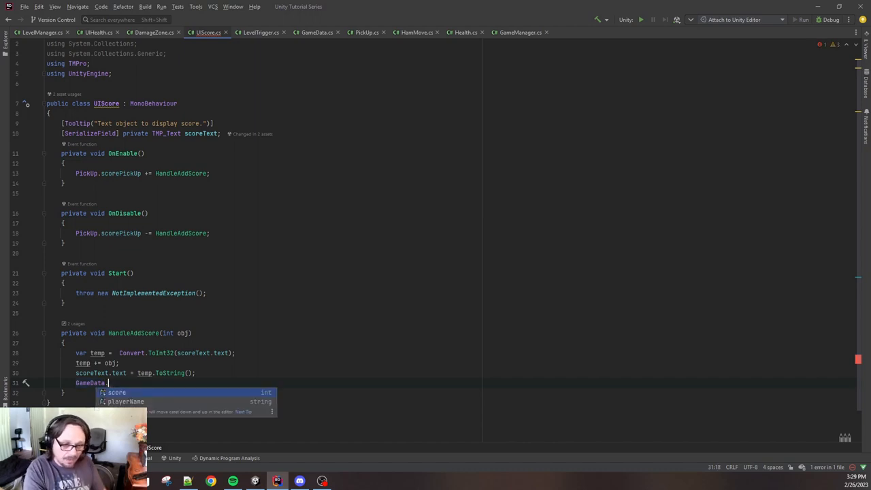
text(score)
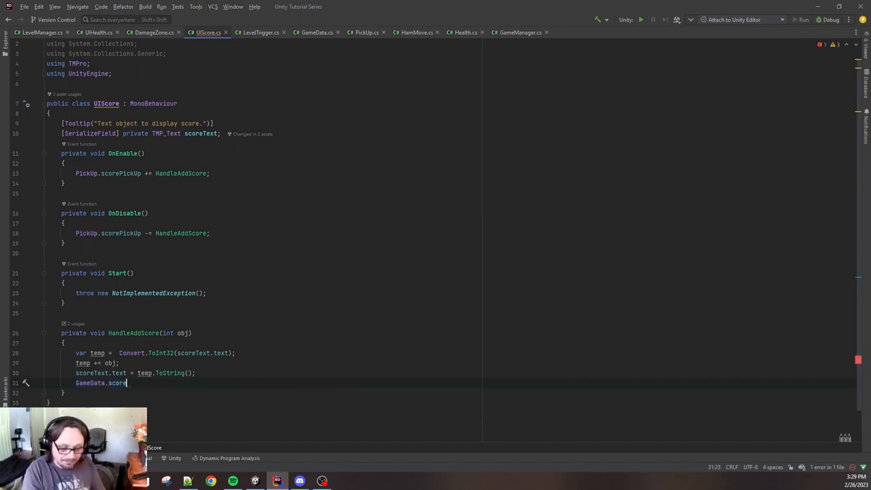
text(+= obj;)
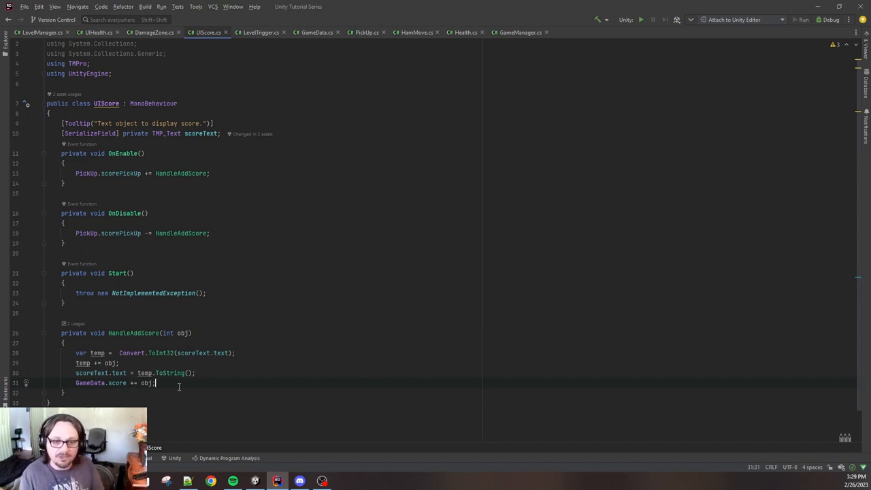
mouse_move(125, 400)
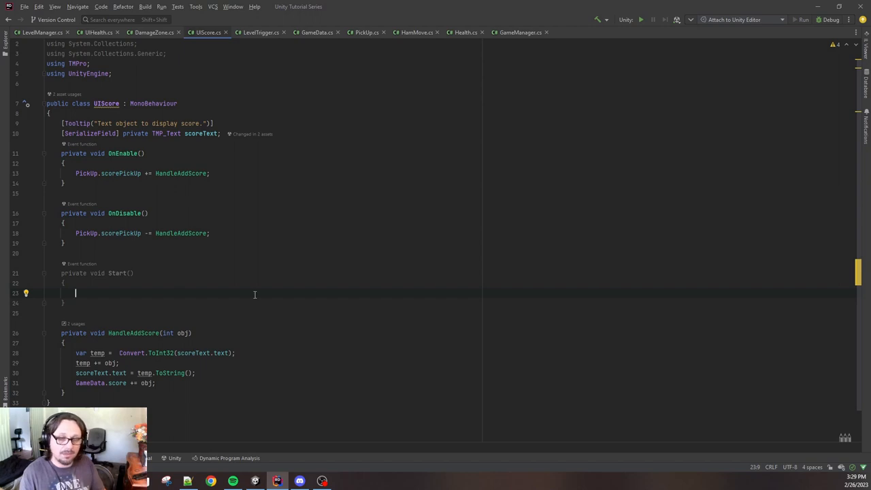
mouse_move(326, 306)
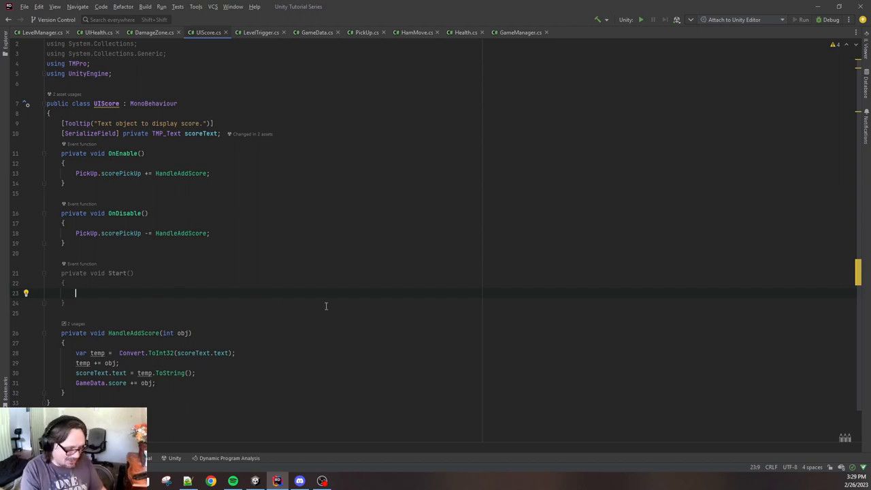
- In Start, set scoreText.text = GameData.score.ToString();
text(scoreText.t)
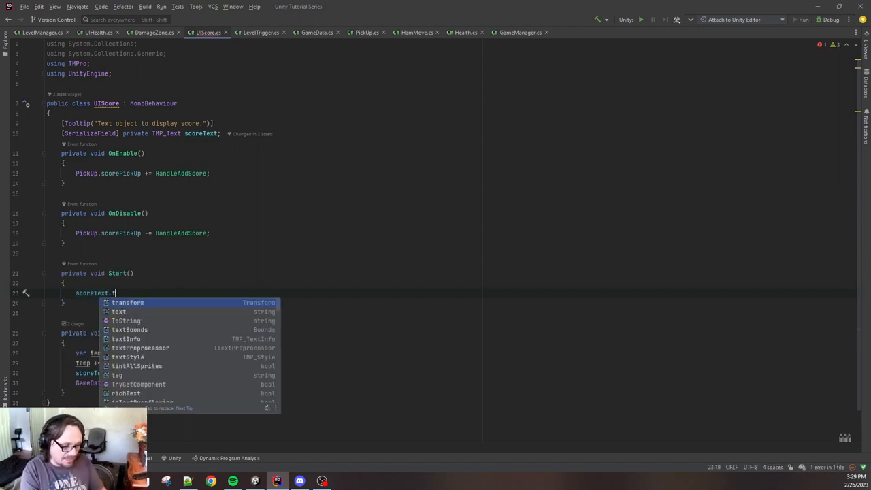
text(ext)
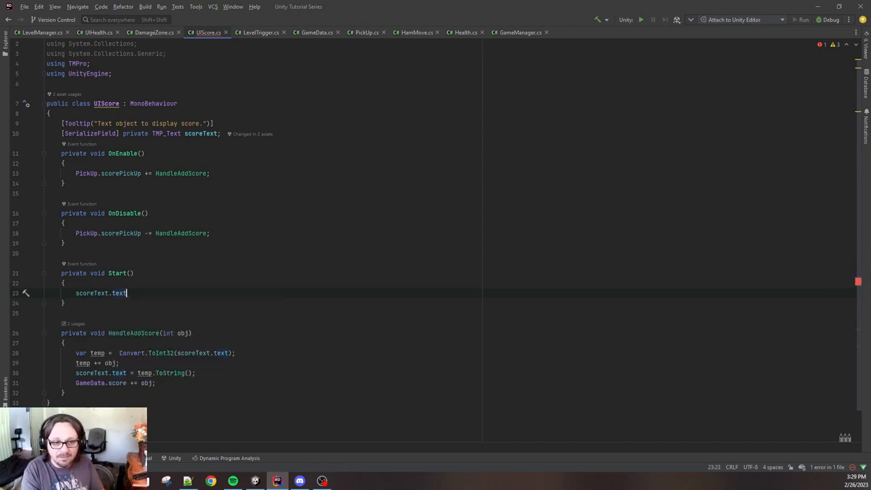
text(=)
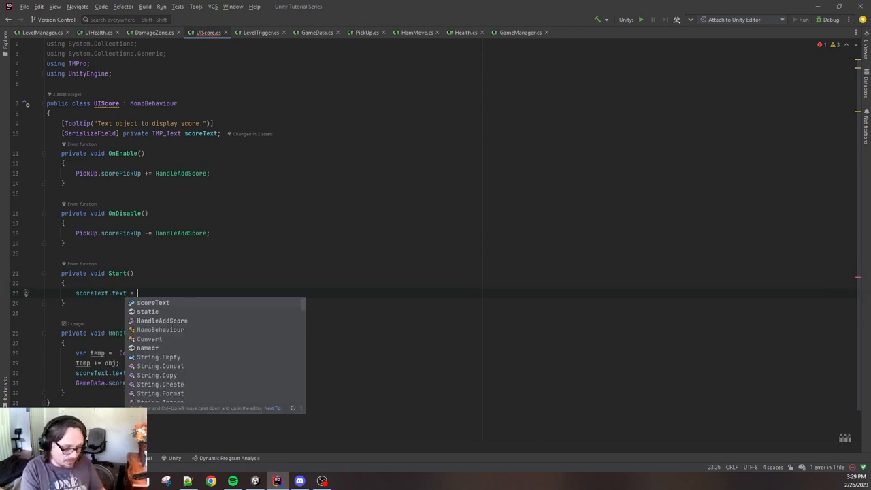
text(game)
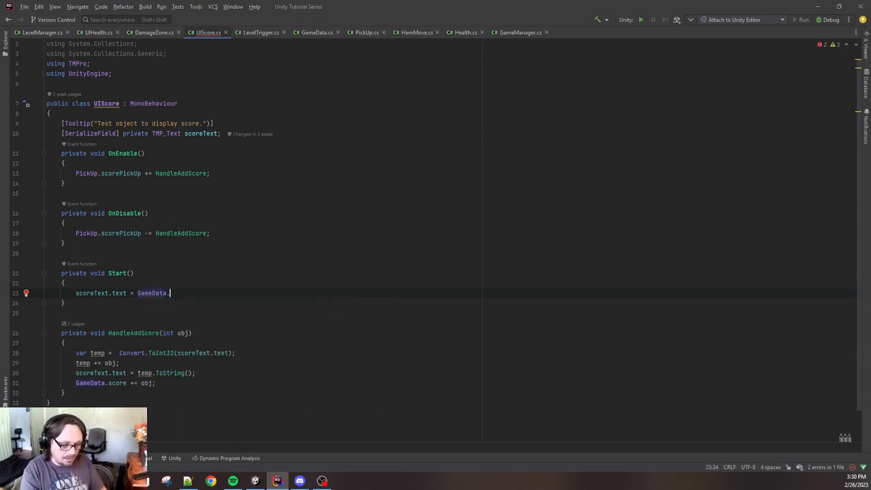
text(score)
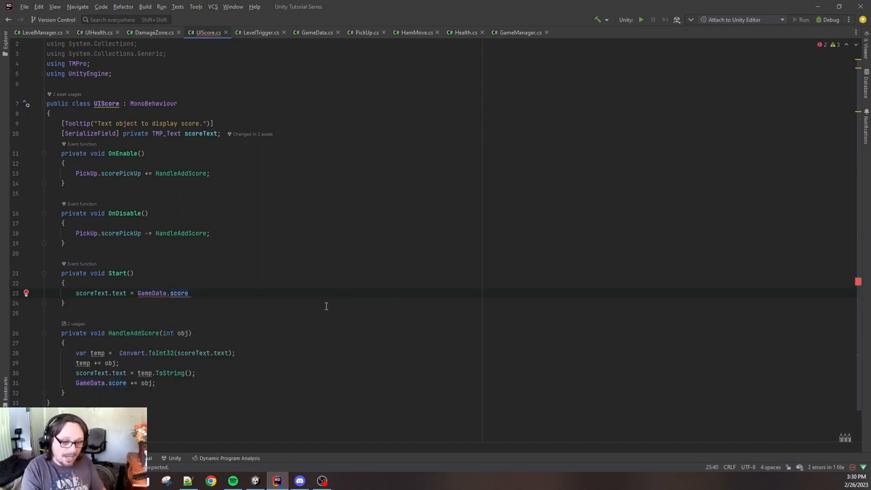
text(.ToString())
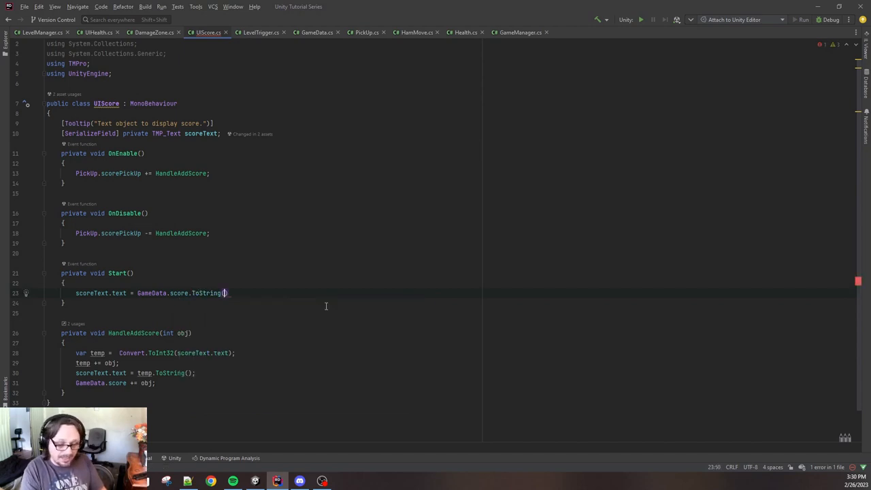
text(;)
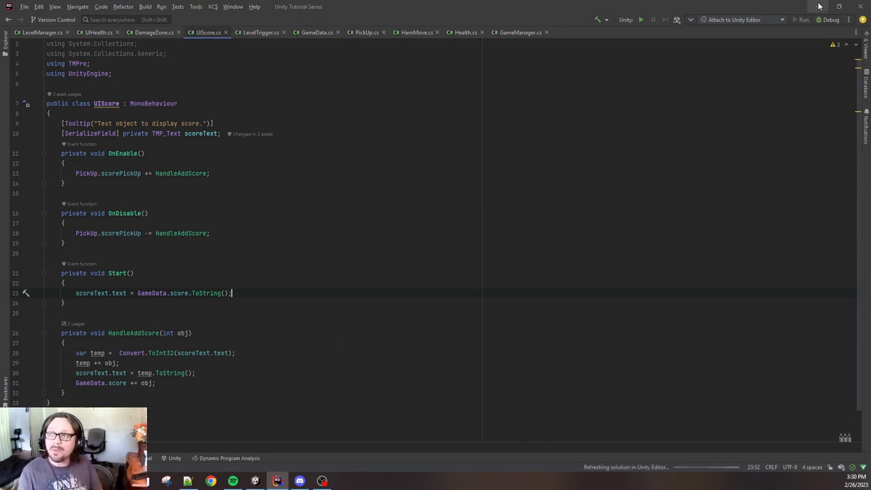
mouse_move(819, 7)
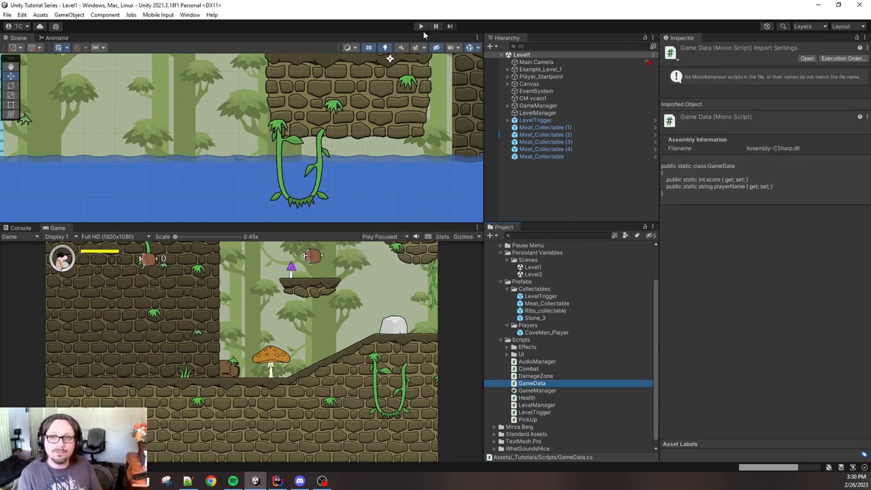
- Enter Play mode and collect items until the score reads 70
click(421, 26)
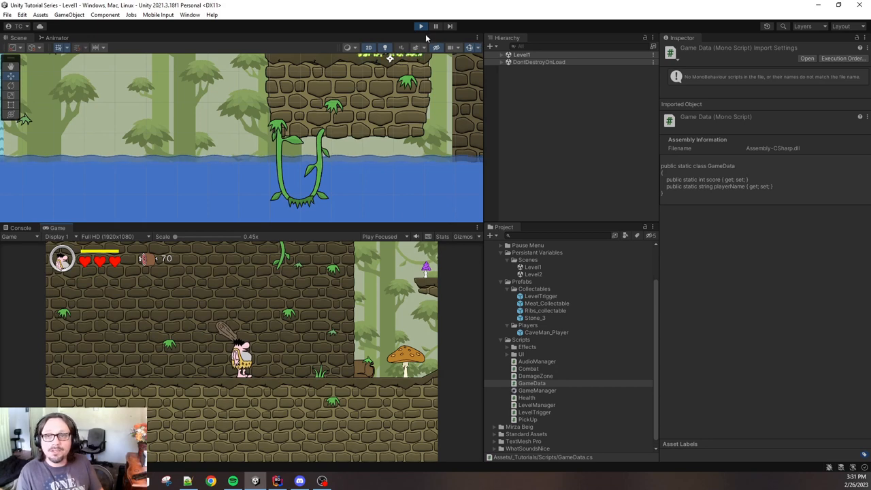
- Exit Play mode to return to the Level1 editor state
click(421, 26)
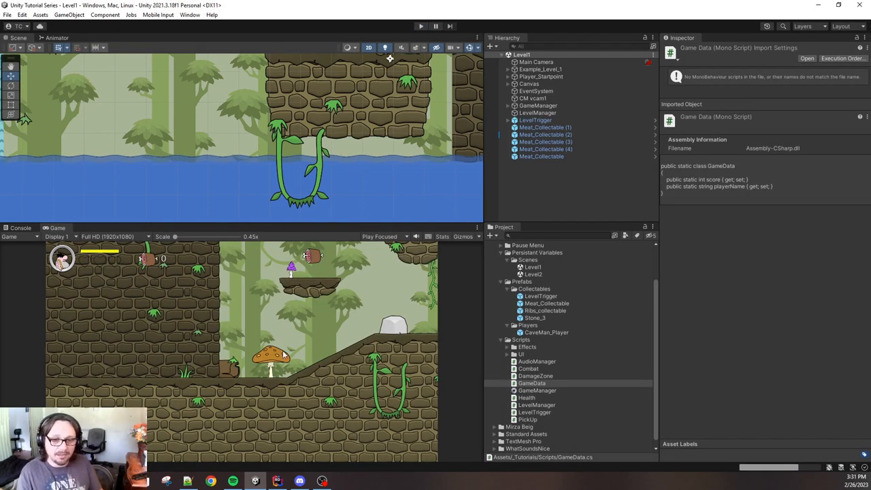
mouse_move(247, 365)
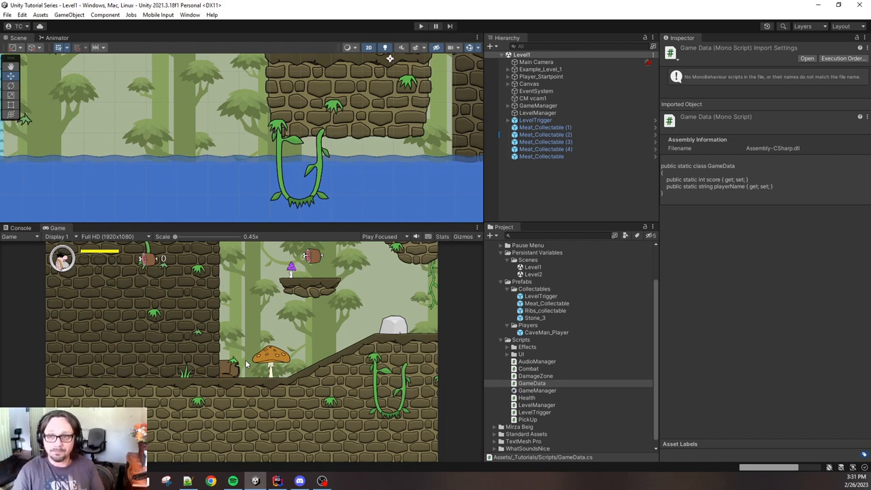
mouse_move(517, 169)
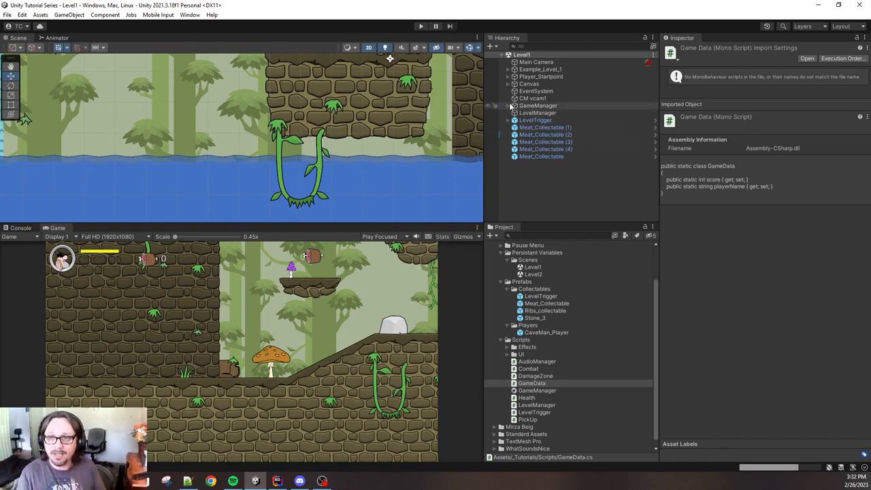
- Expand Player_Startpoint and select PlayerSpawnPoint to view its Transform in the Inspector
click(506, 76)
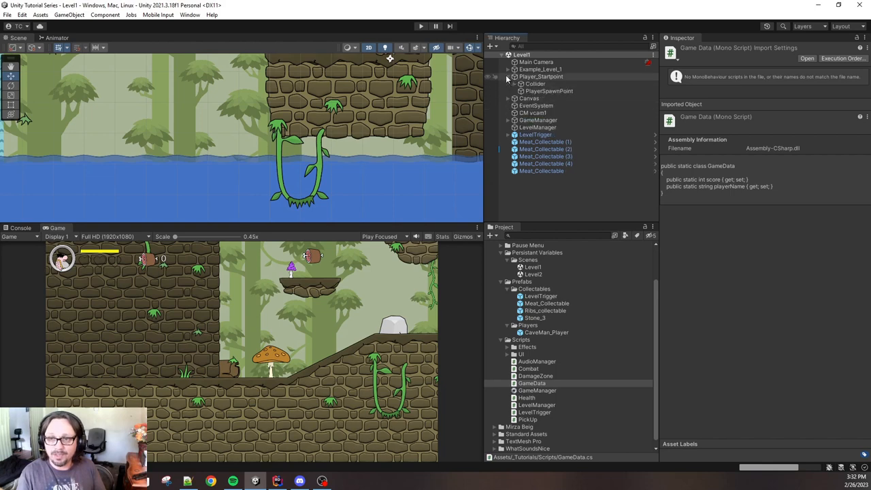
click(549, 90)
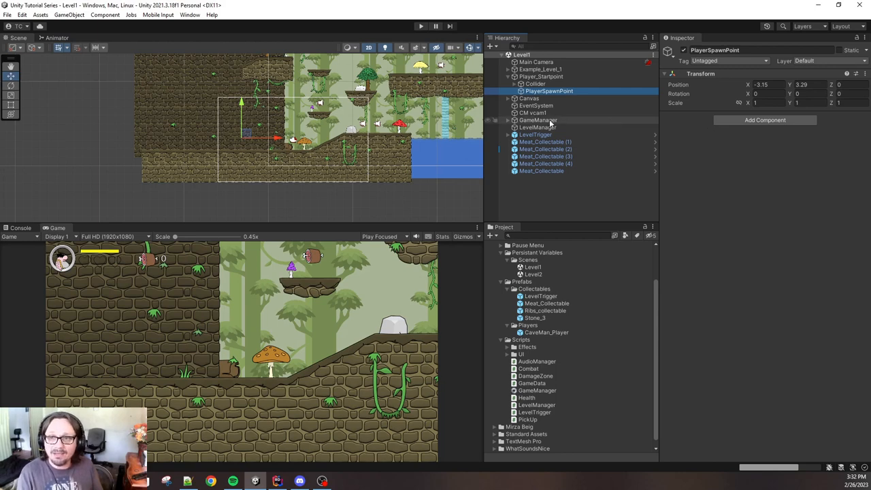
- Select LevelManager and assign CaveMan_Player, PlayerSpawnPoint and CM vcam1 to its fields
click(539, 128)
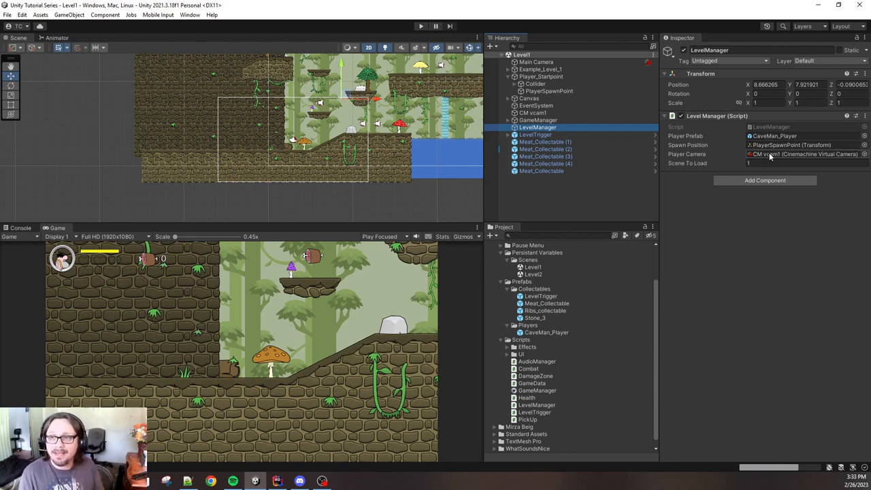
click(803, 163)
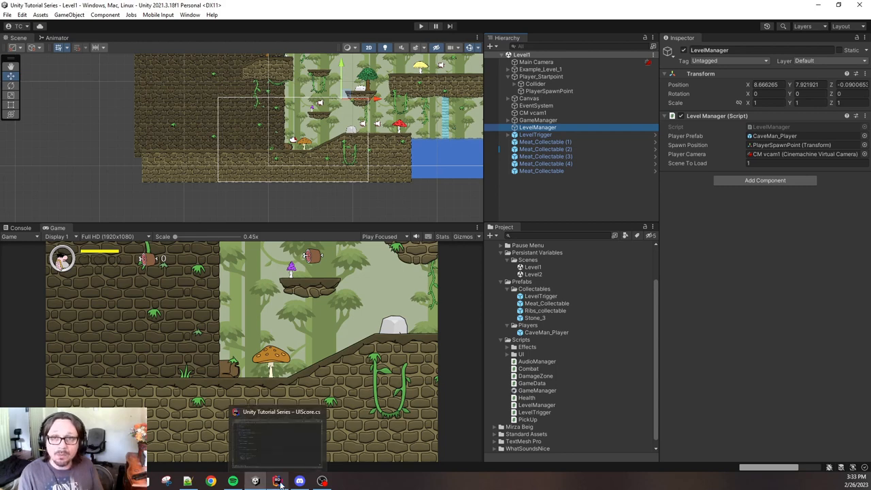
- Switch to Rider and view the top of LevelManager.cs with its spawn and camera fields
click(277, 482)
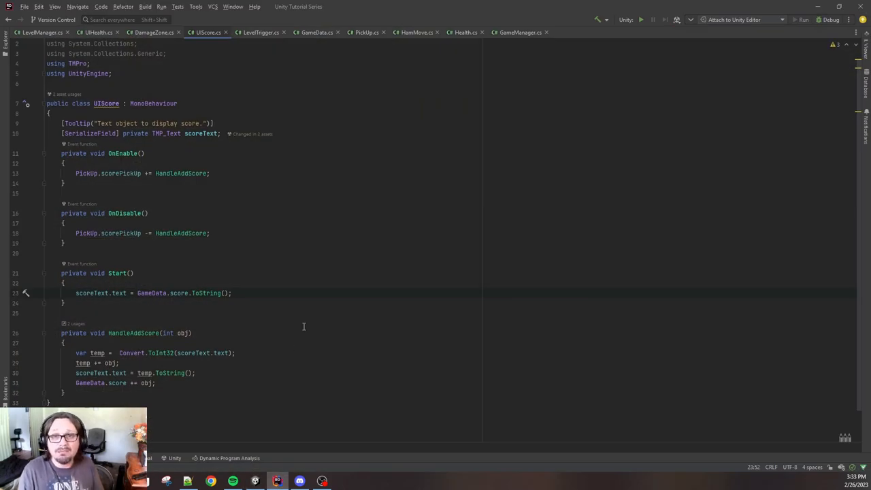
click(34, 32)
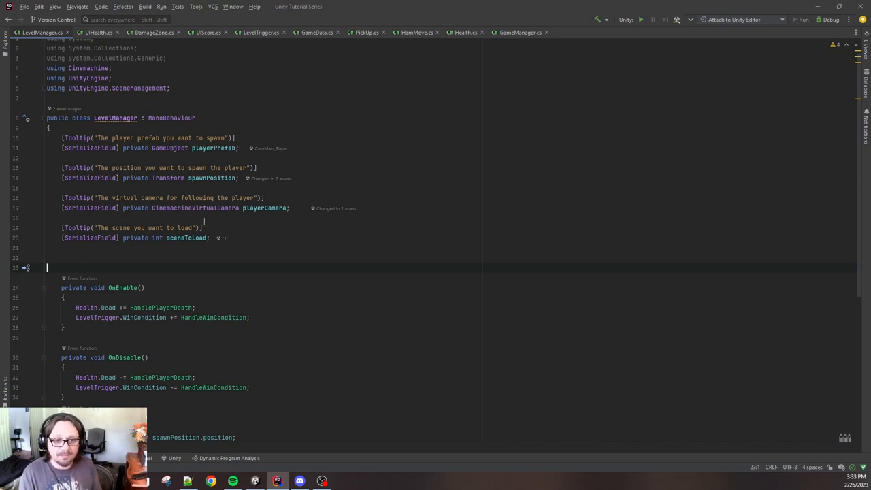
scroll(down, 3)
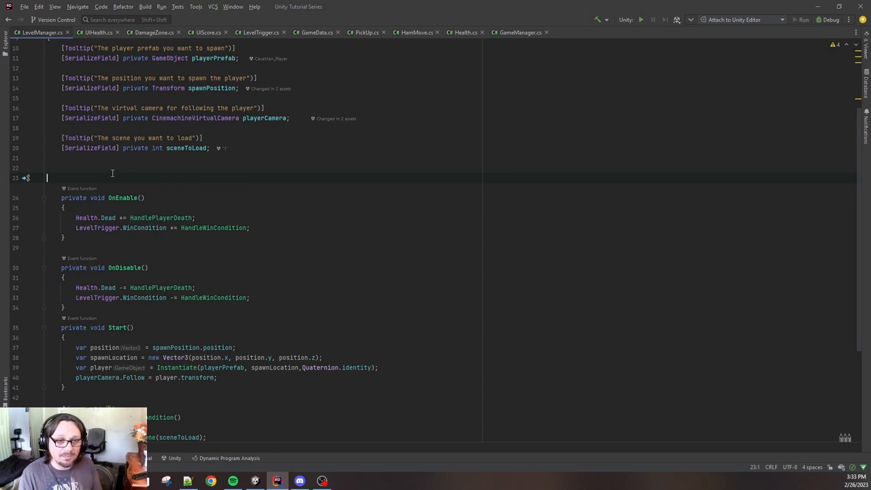
mouse_move(157, 251)
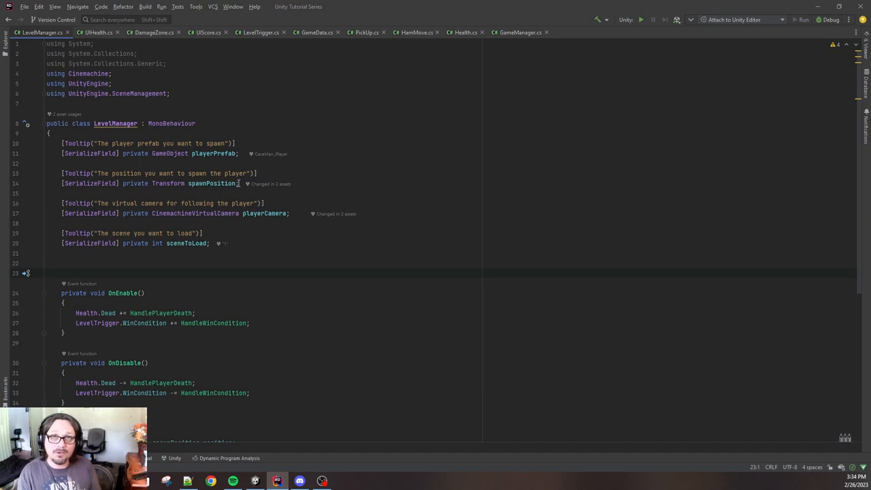
- Scroll to Start() and leave blank lines after the playerCamera.Follow assignment
scroll(down, 3)
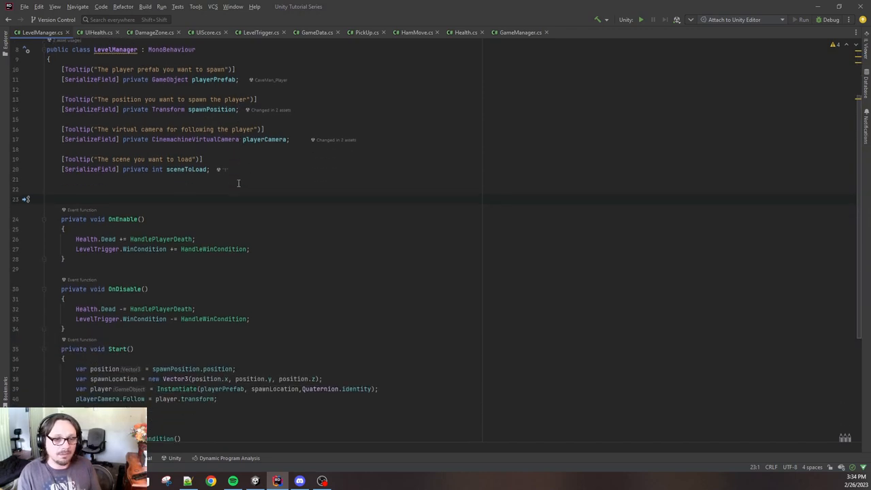
scroll(down, 3)
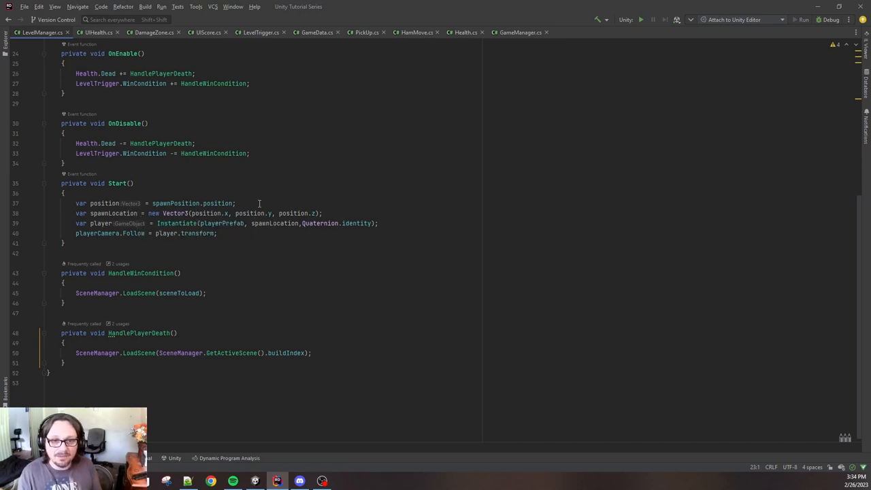
mouse_move(293, 212)
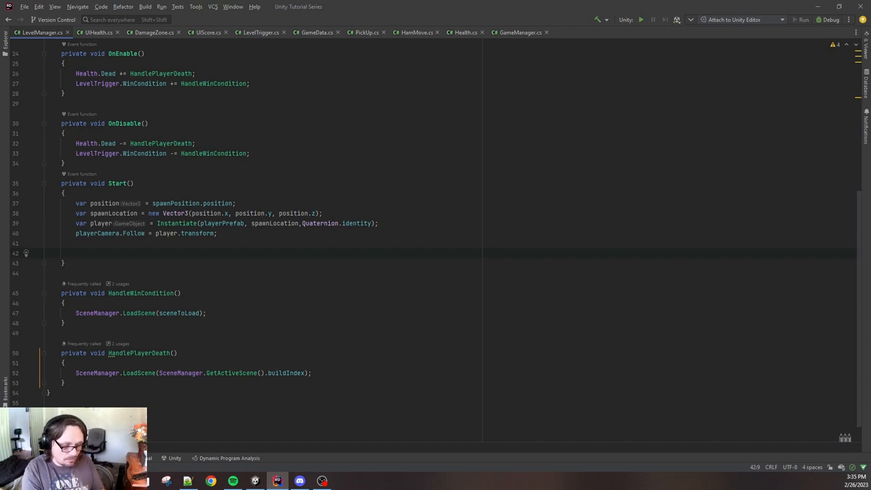
text(P)
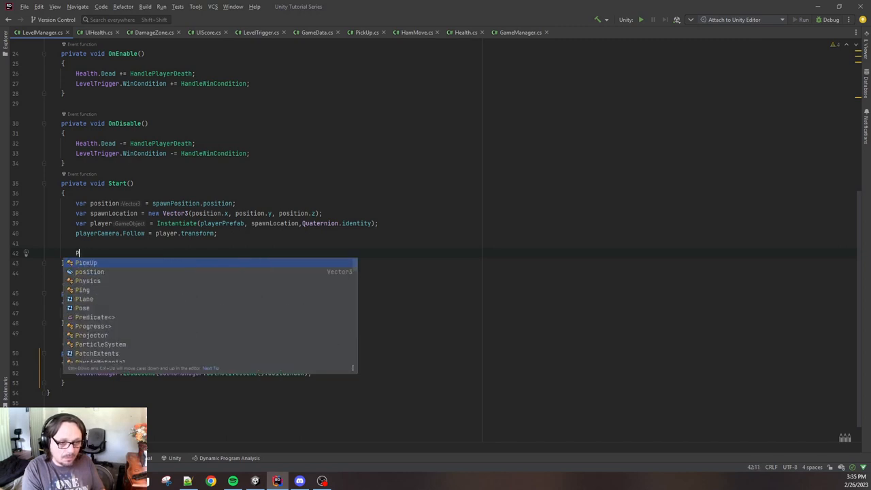
key(Escape)
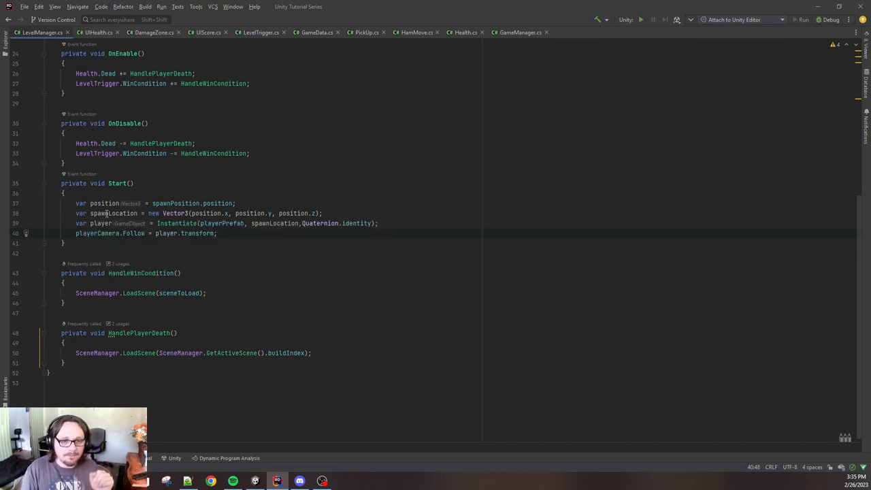
mouse_move(114, 223)
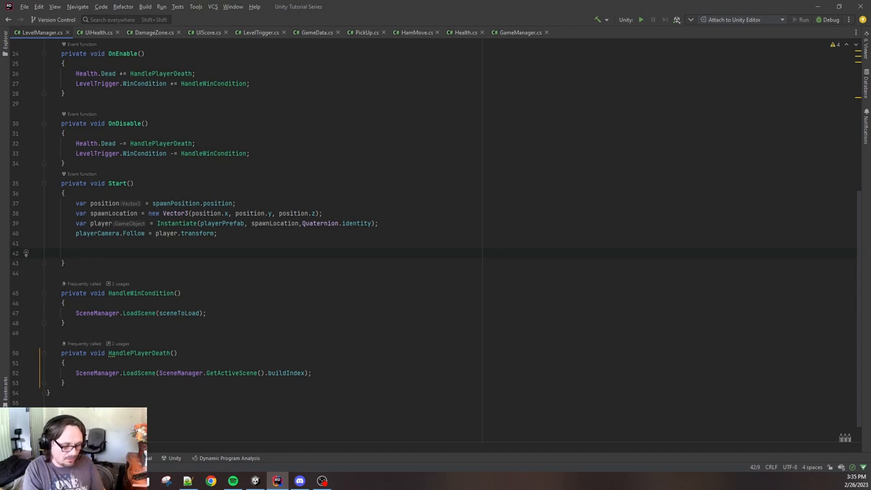
text(test_v)
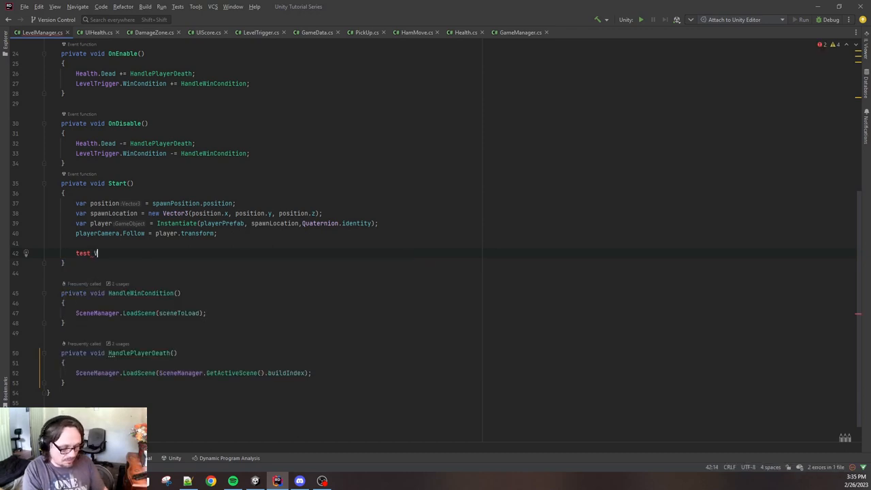
key(backspace)
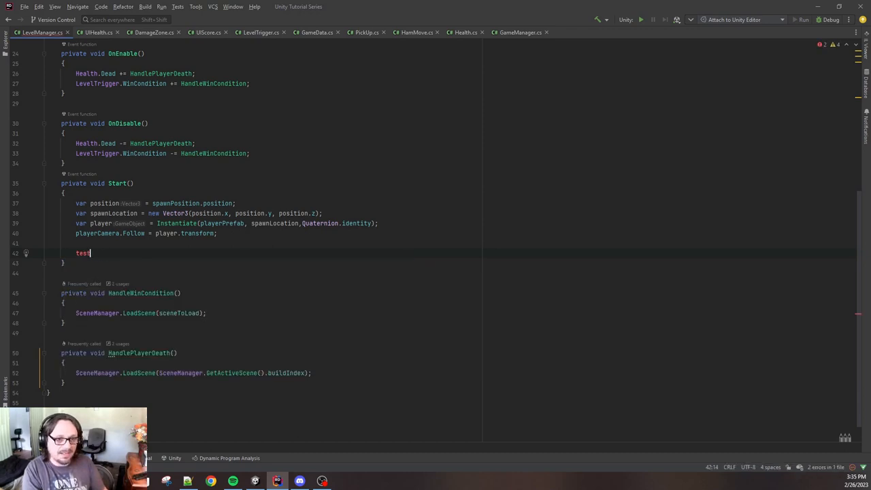
text(Vector3)
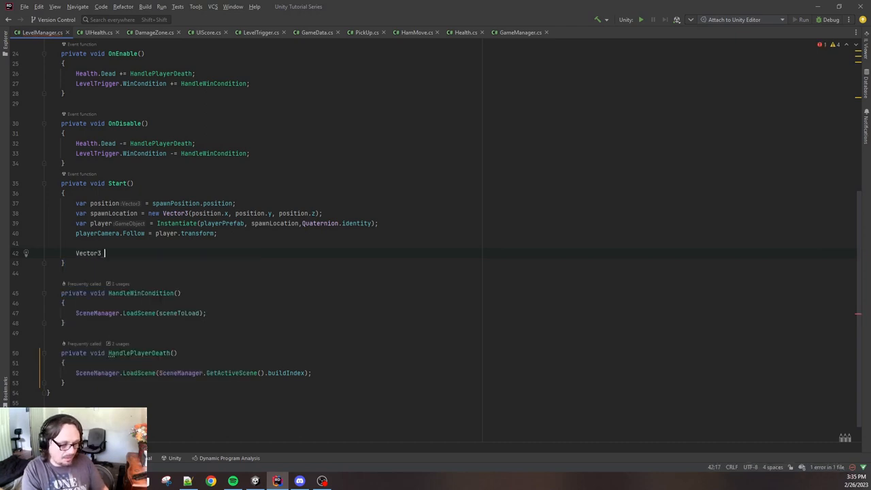
text(test = new Vector3()
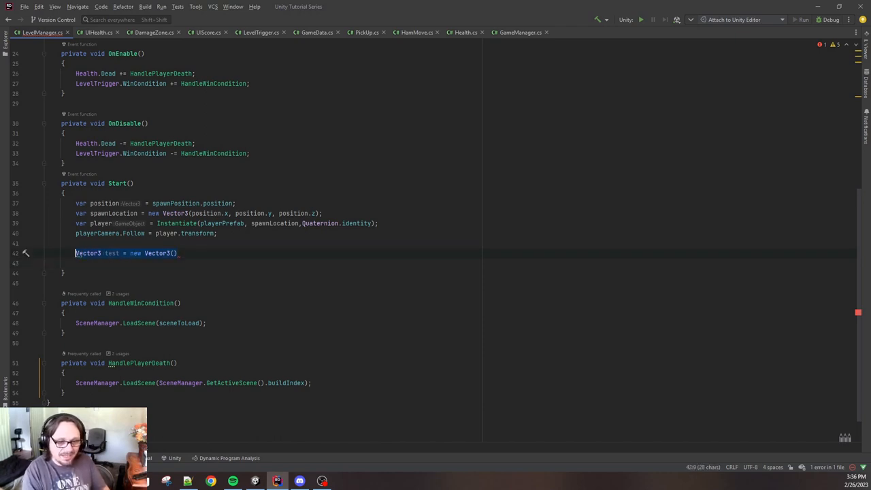
key(Delete)
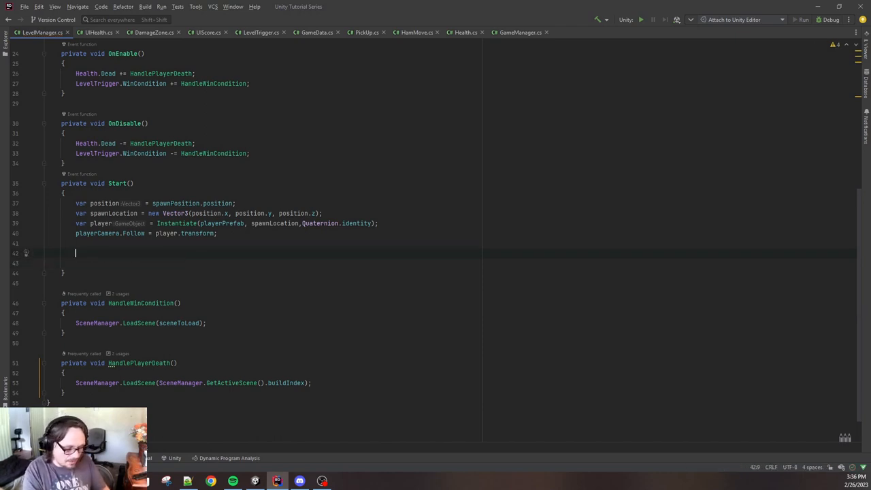
- Type 'Game' in Start(), then clear it so the method closes after the camera-follow line
text(Game)
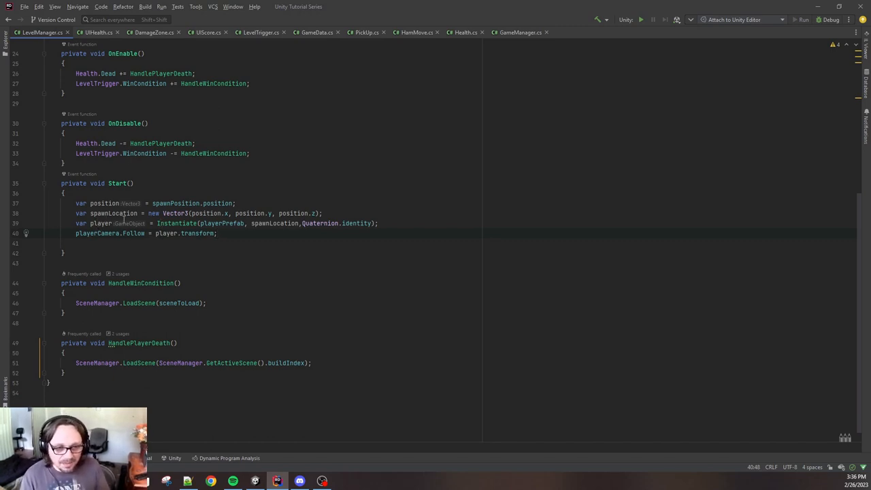
mouse_move(122, 223)
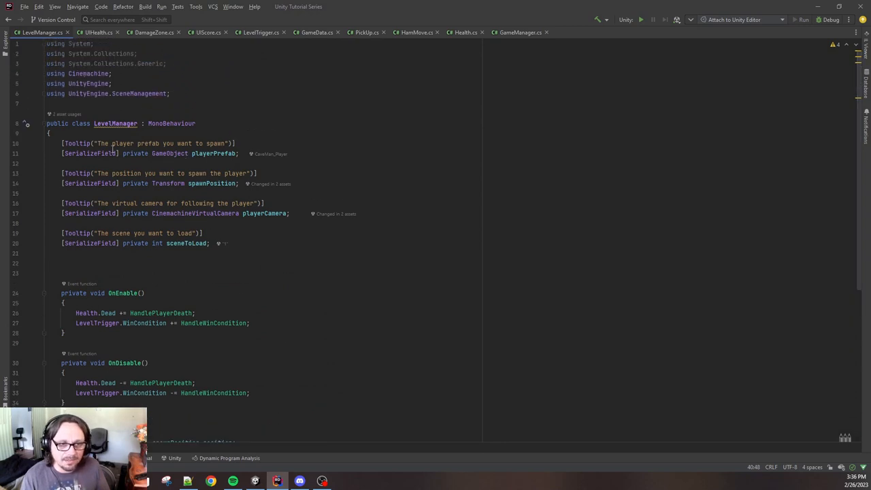
scroll(down, 3)
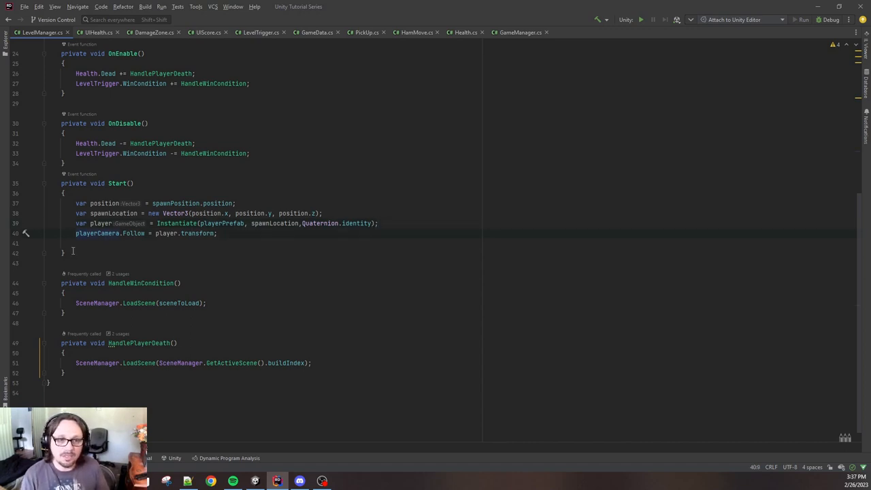
mouse_move(98, 233)
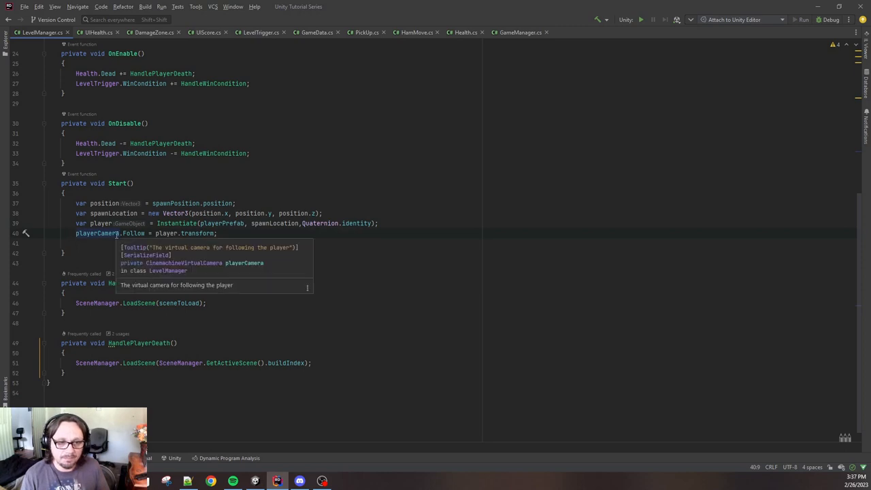
mouse_move(200, 190)
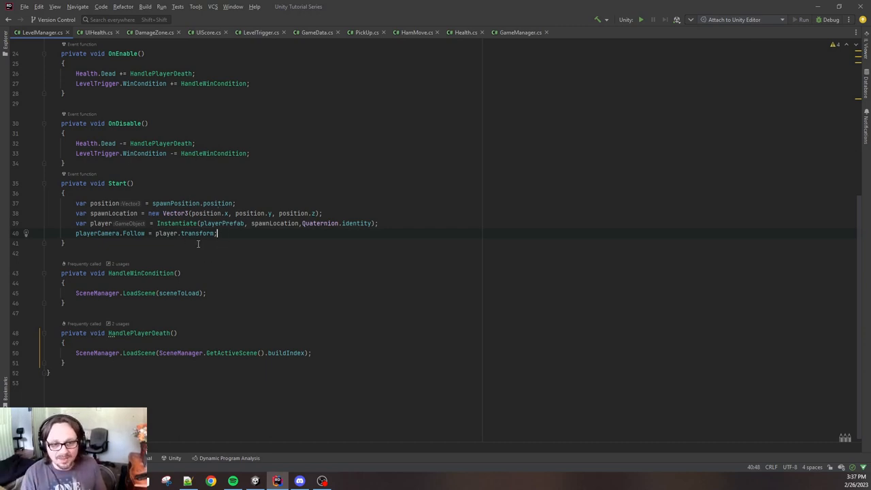
mouse_move(212, 253)
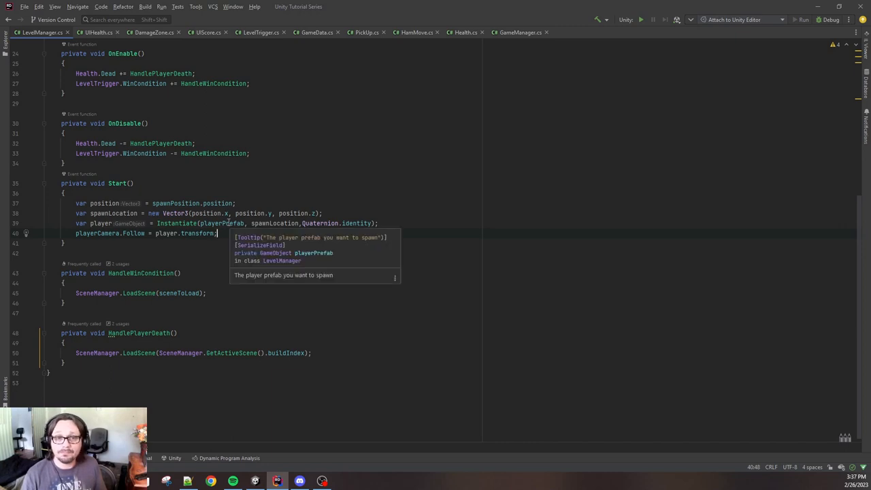
mouse_move(107, 245)
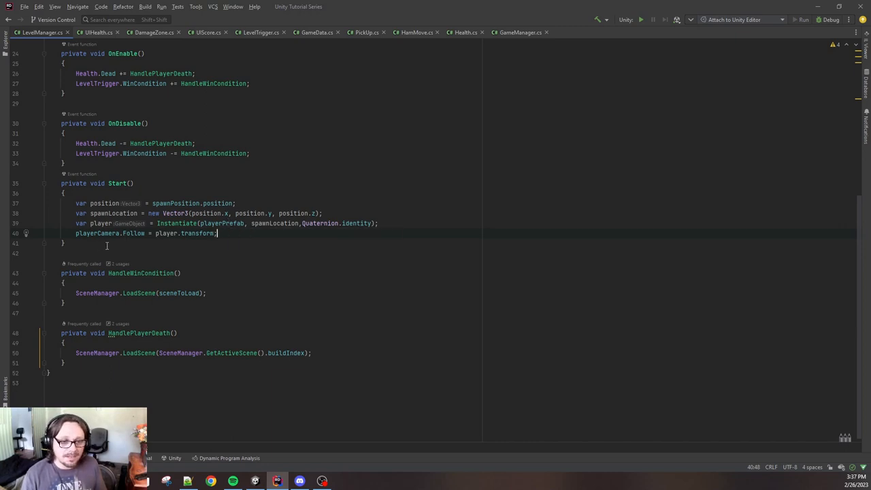